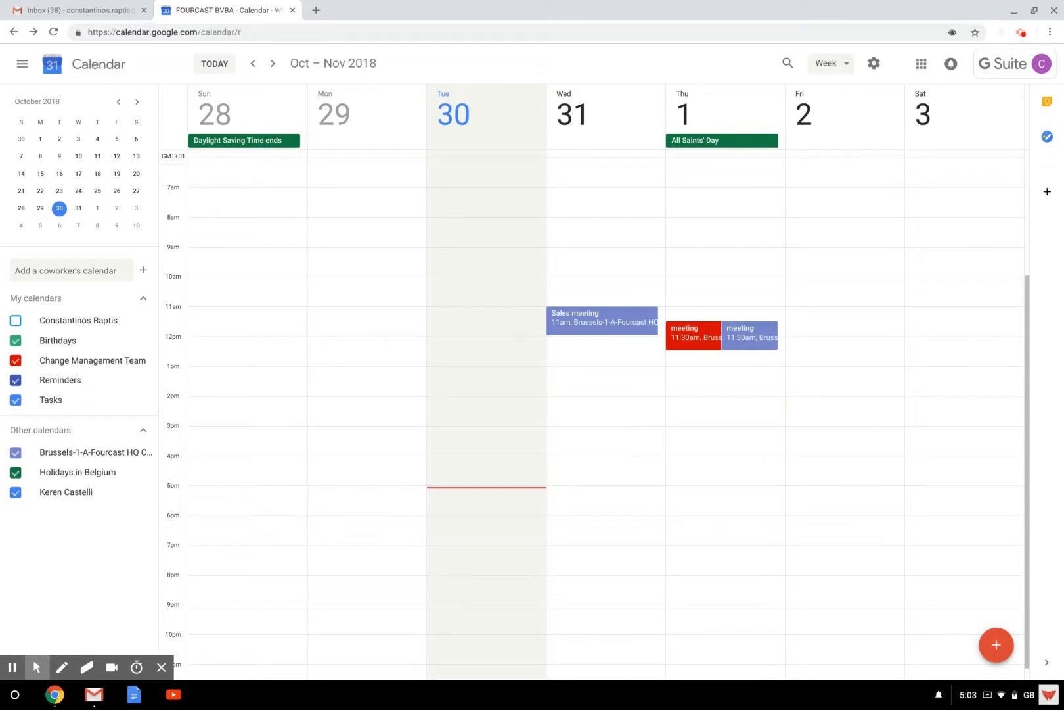
mouse_move(298, 262)
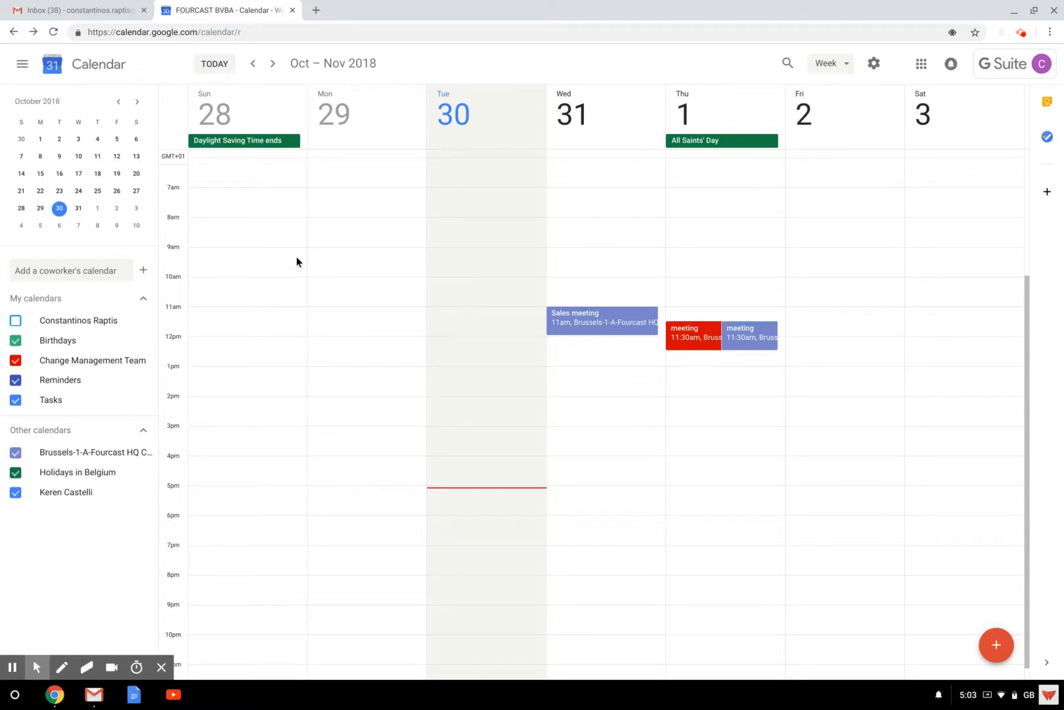
mouse_move(142, 270)
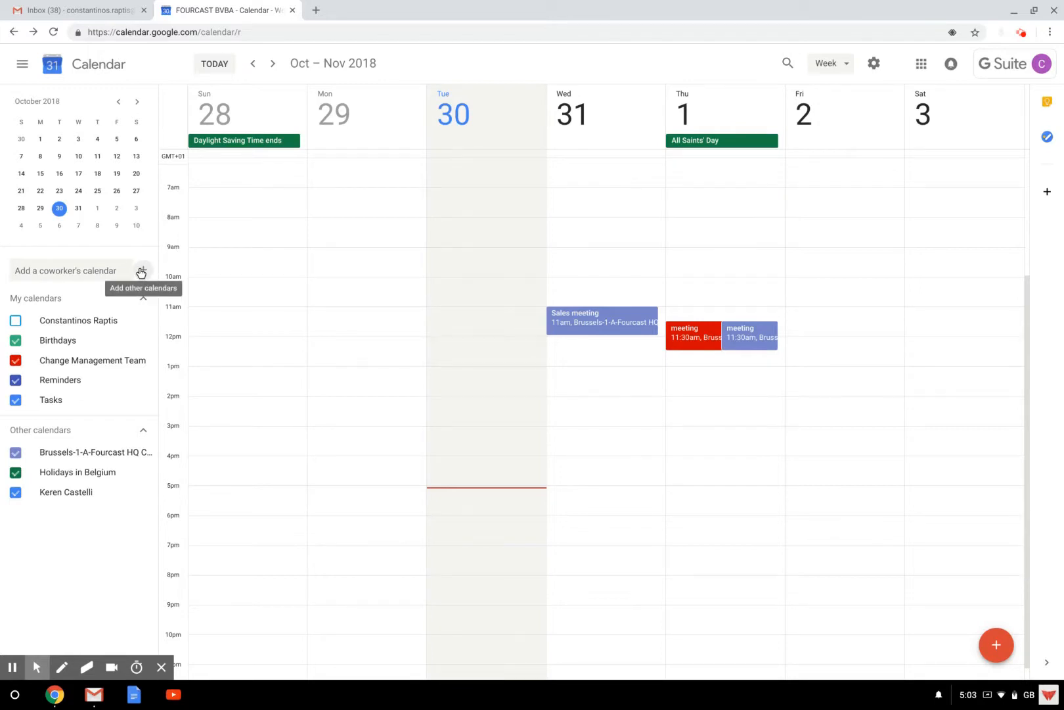
Open the Add other calendars menu beside 'Add a coworker's calendar'.
click(142, 270)
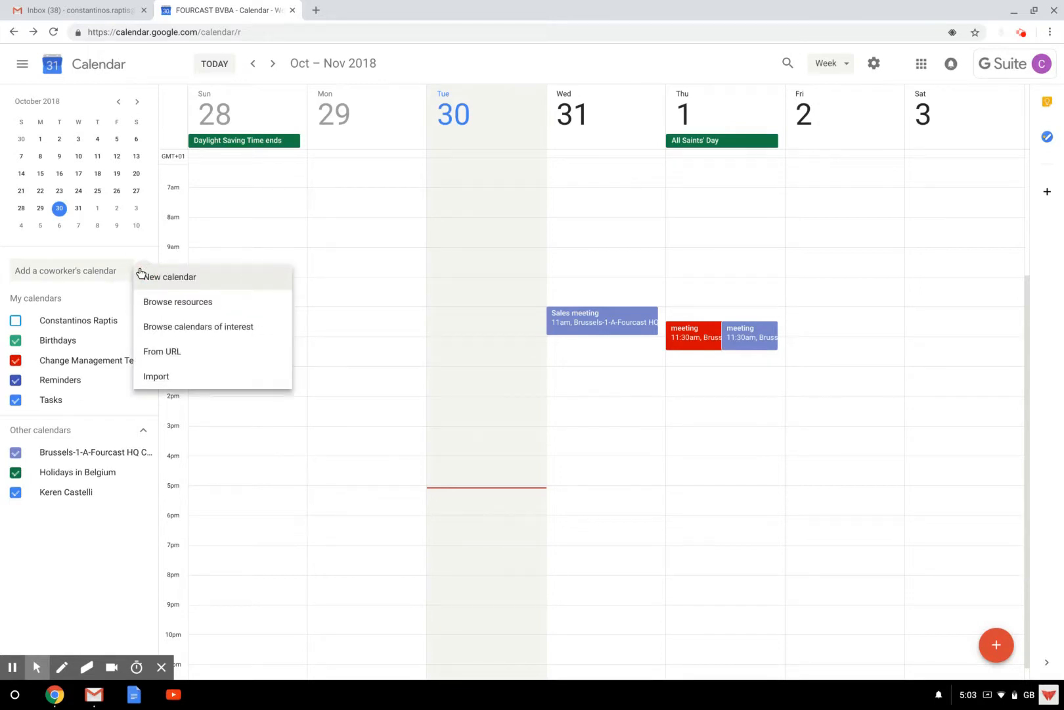
Browse room resources and untick the Brussels-1-A-Fourcast HQ Conference Room calendar.
click(178, 301)
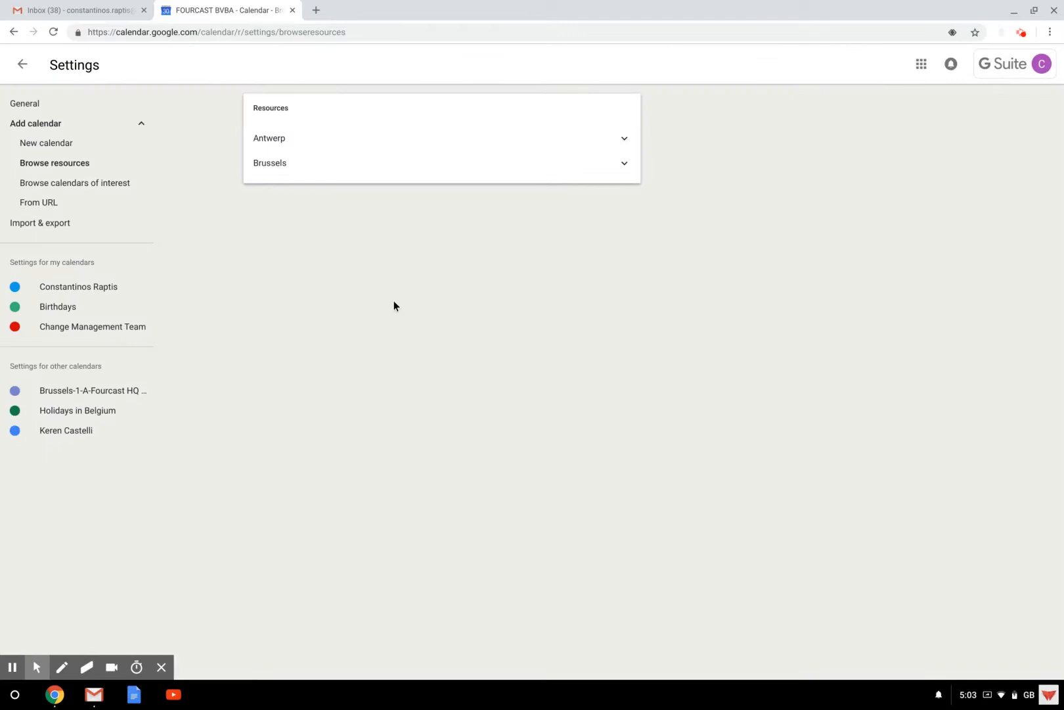
mouse_move(530, 318)
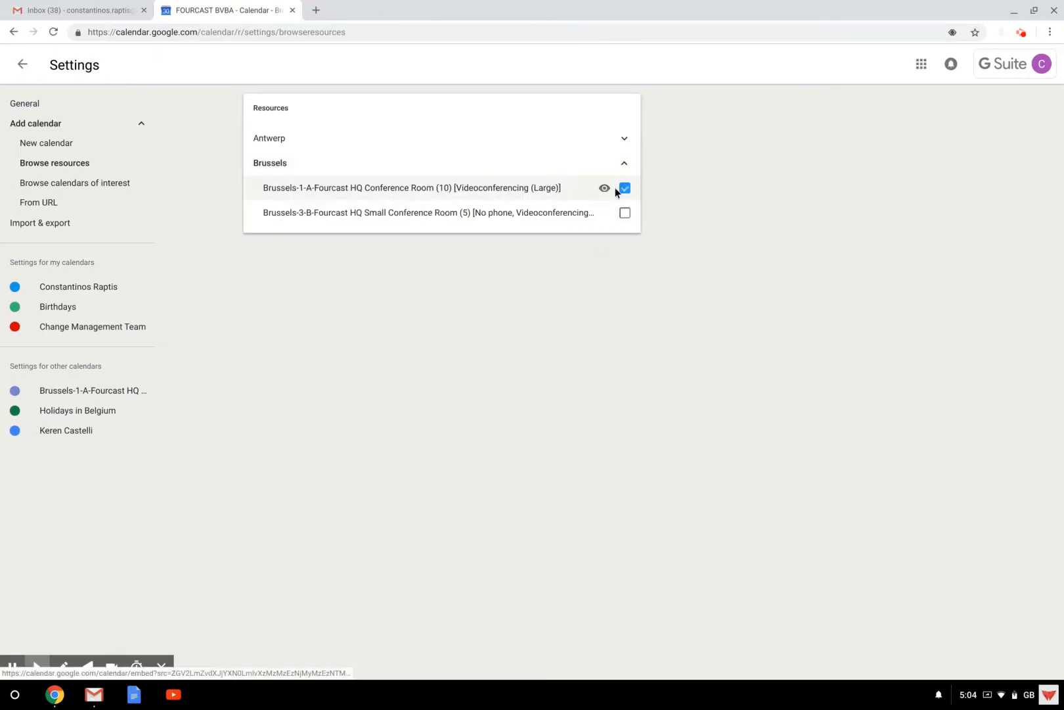
click(622, 188)
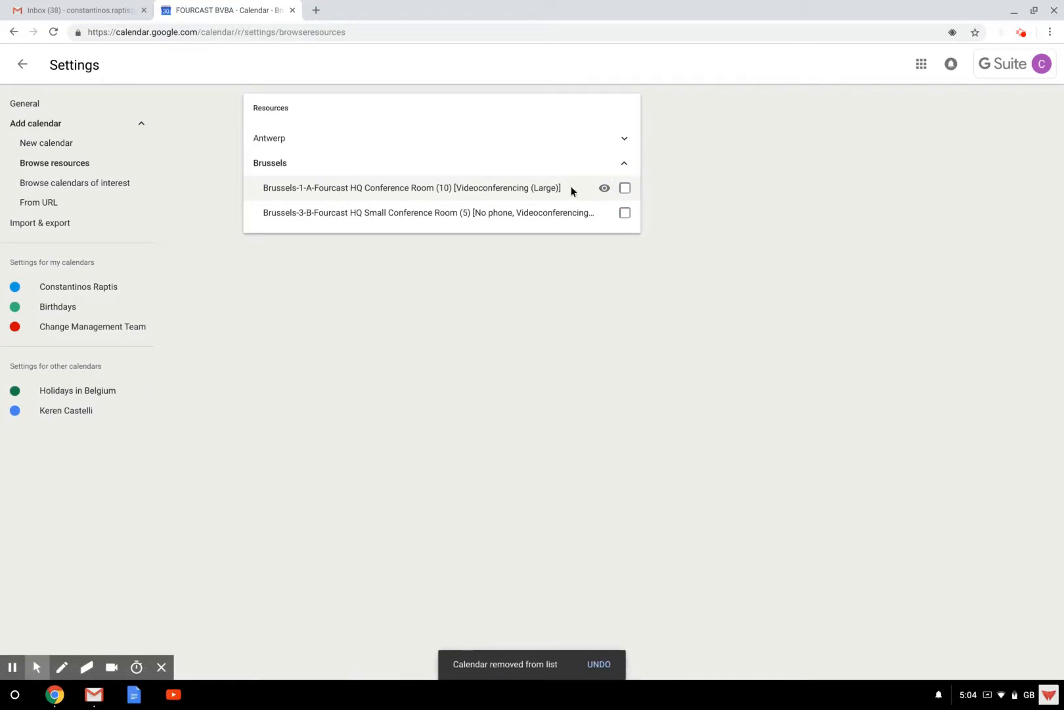
mouse_move(602, 188)
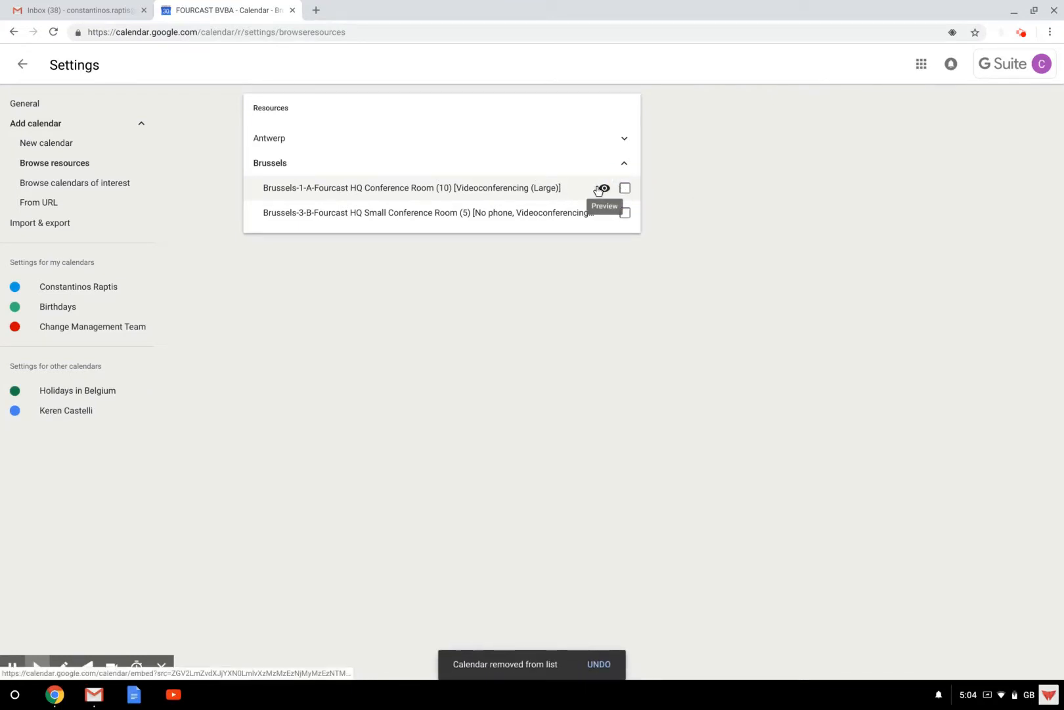
Preview Brussels-1-A's bookings, then add the Brussels-1-A and Brussels-3-B room calendars.
click(602, 188)
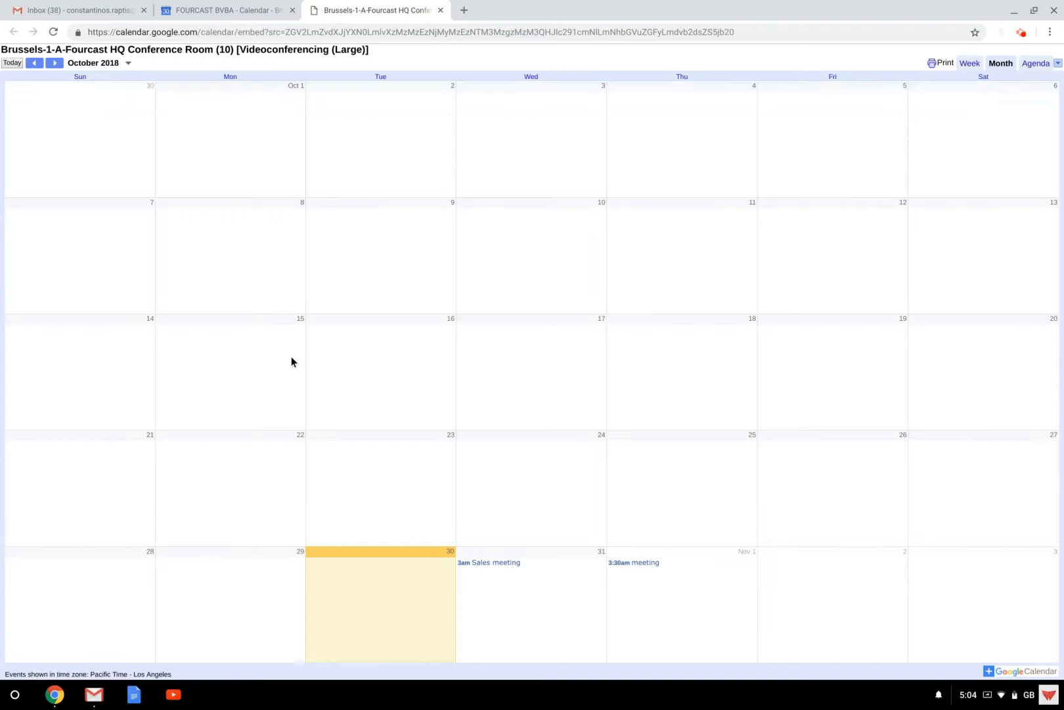
mouse_move(629, 582)
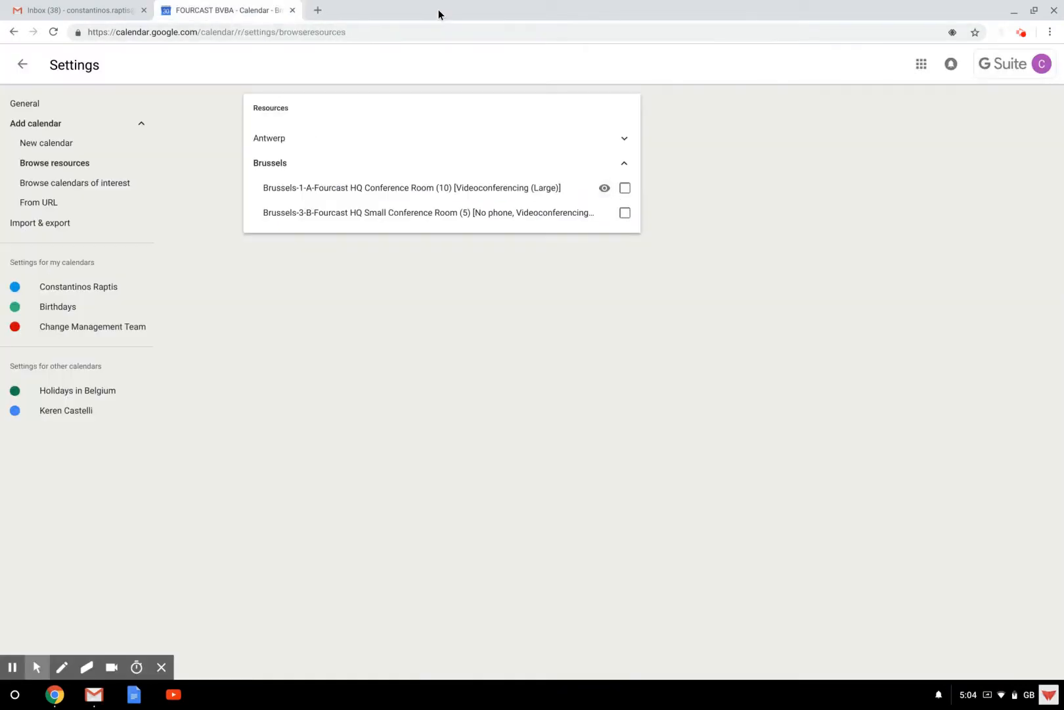
click(623, 188)
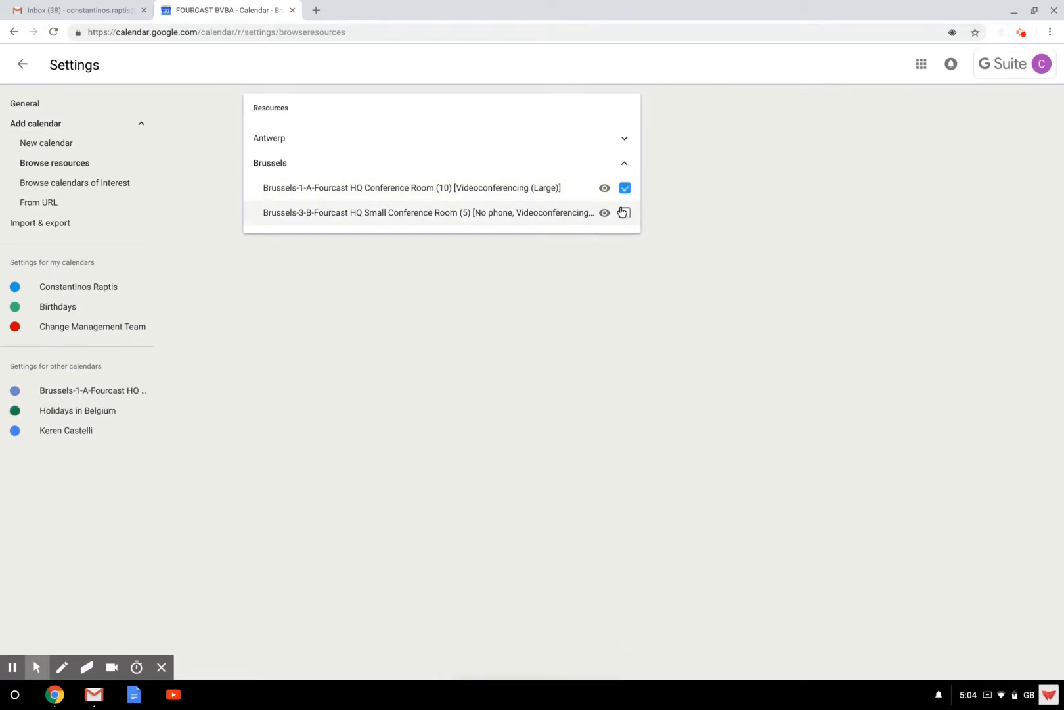
click(624, 211)
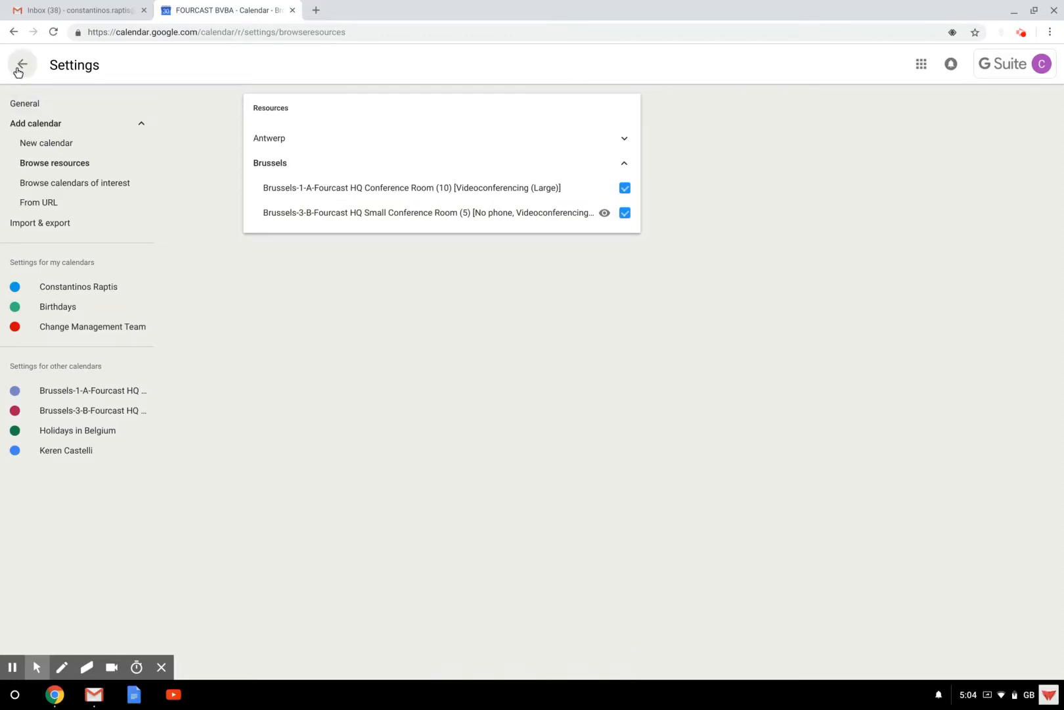
Leave Settings for week view and hide Brussels-3-B while keeping Brussels-1-A shown.
click(19, 64)
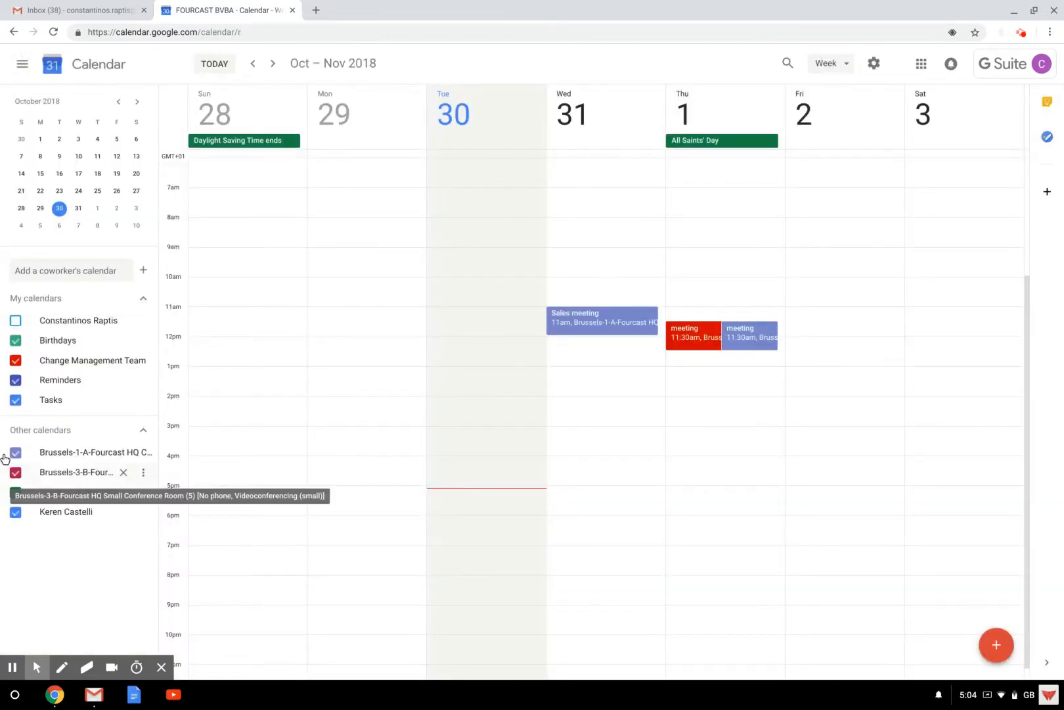
click(16, 471)
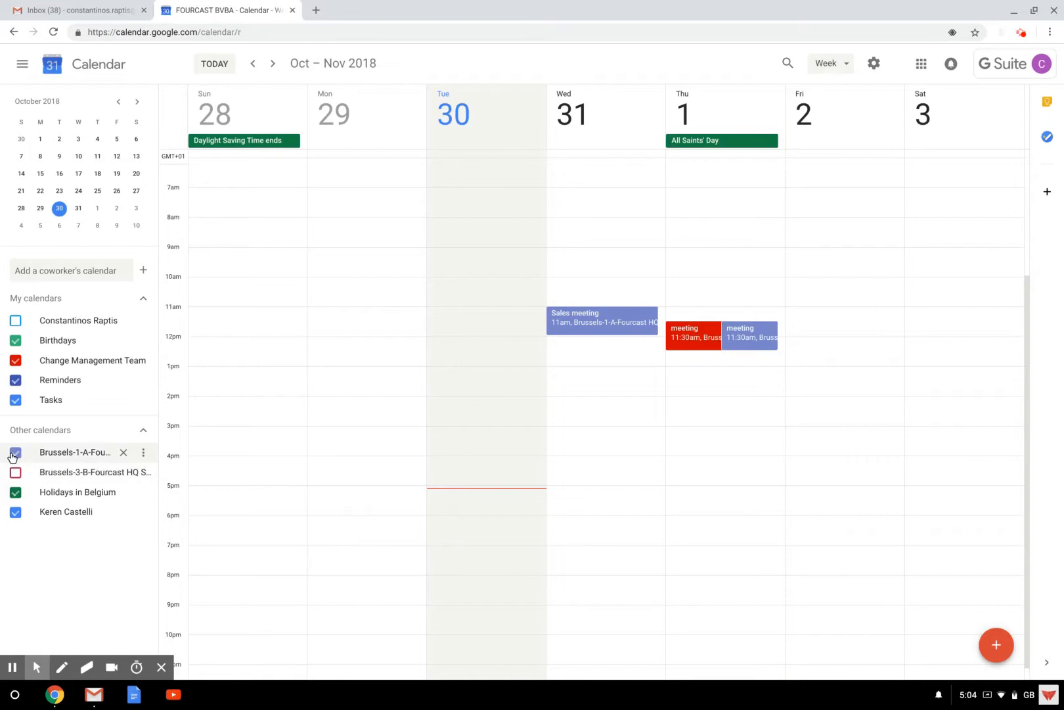
click(15, 451)
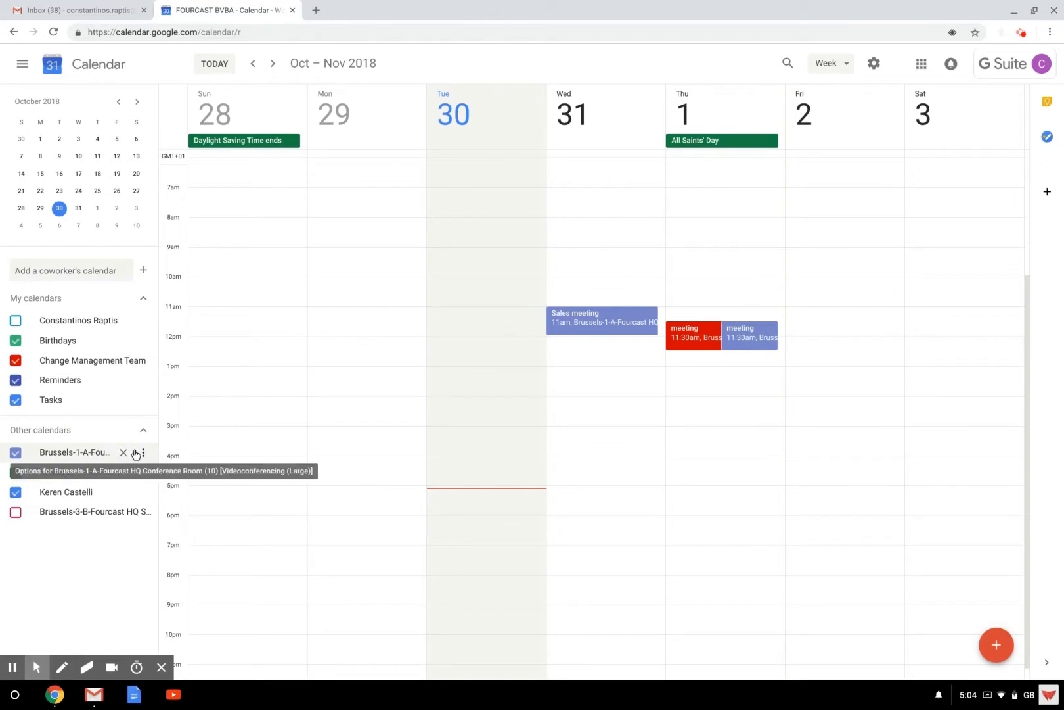
Change the Brussels-1-A room calendar's colour to darker blue from its options menu.
click(143, 452)
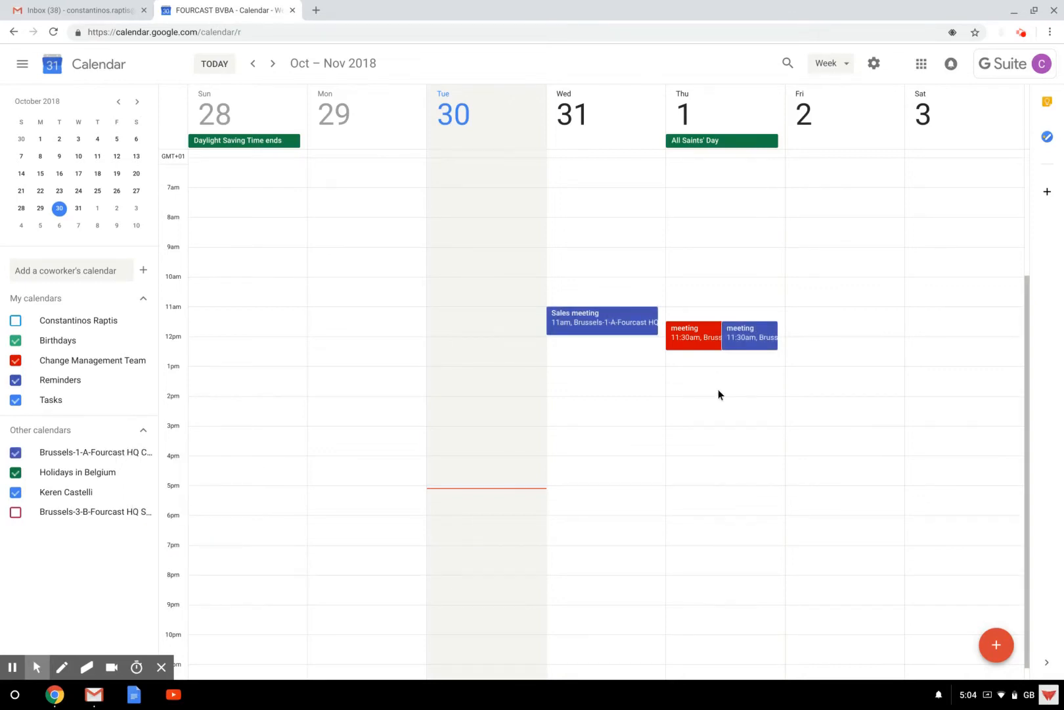
mouse_move(746, 338)
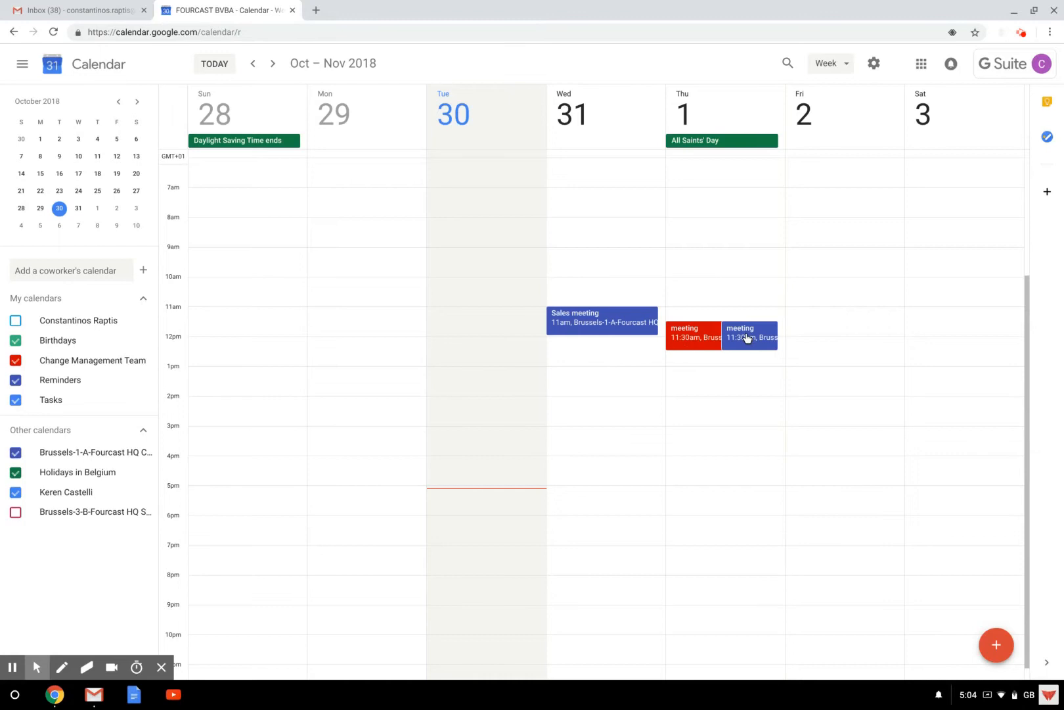
mouse_move(617, 307)
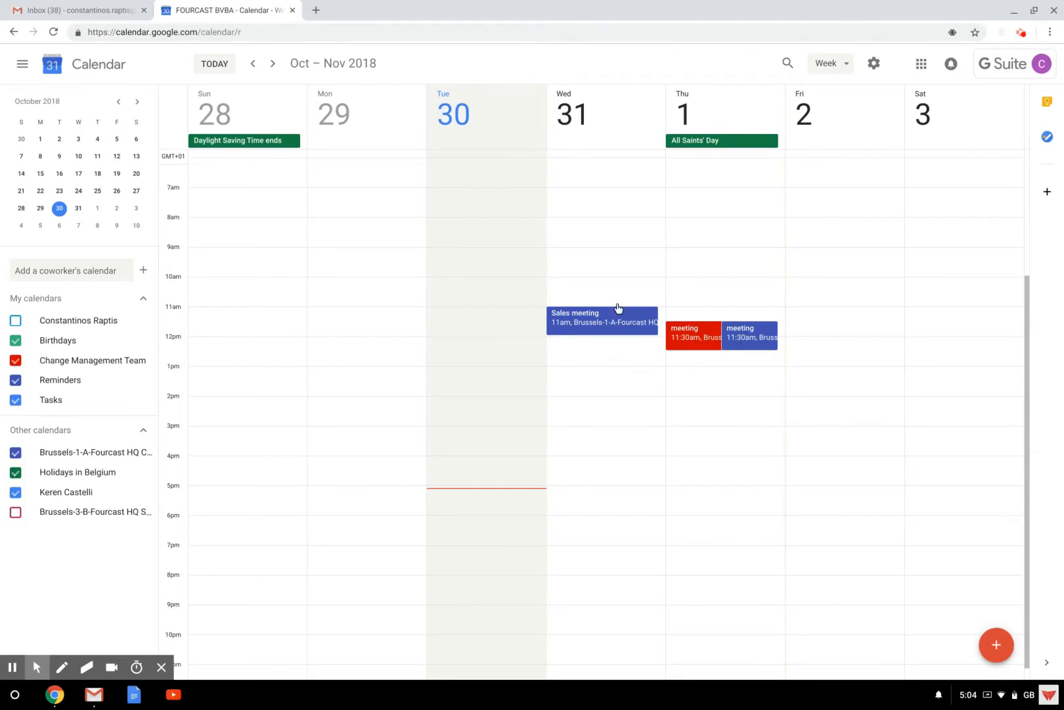
mouse_move(798, 332)
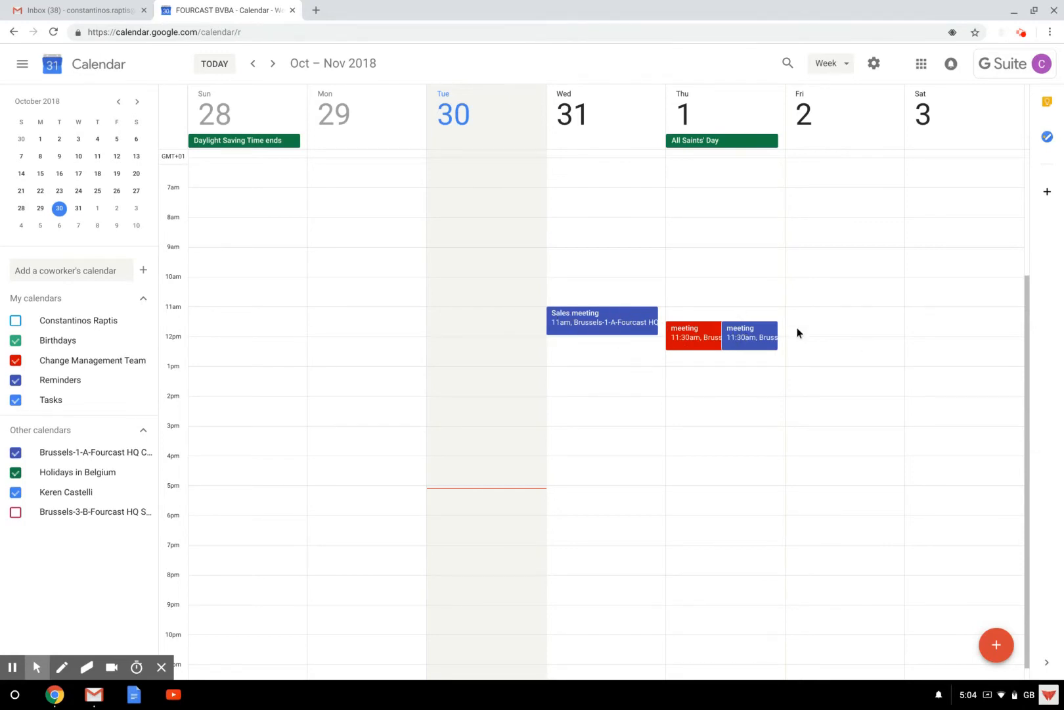
mouse_move(726, 332)
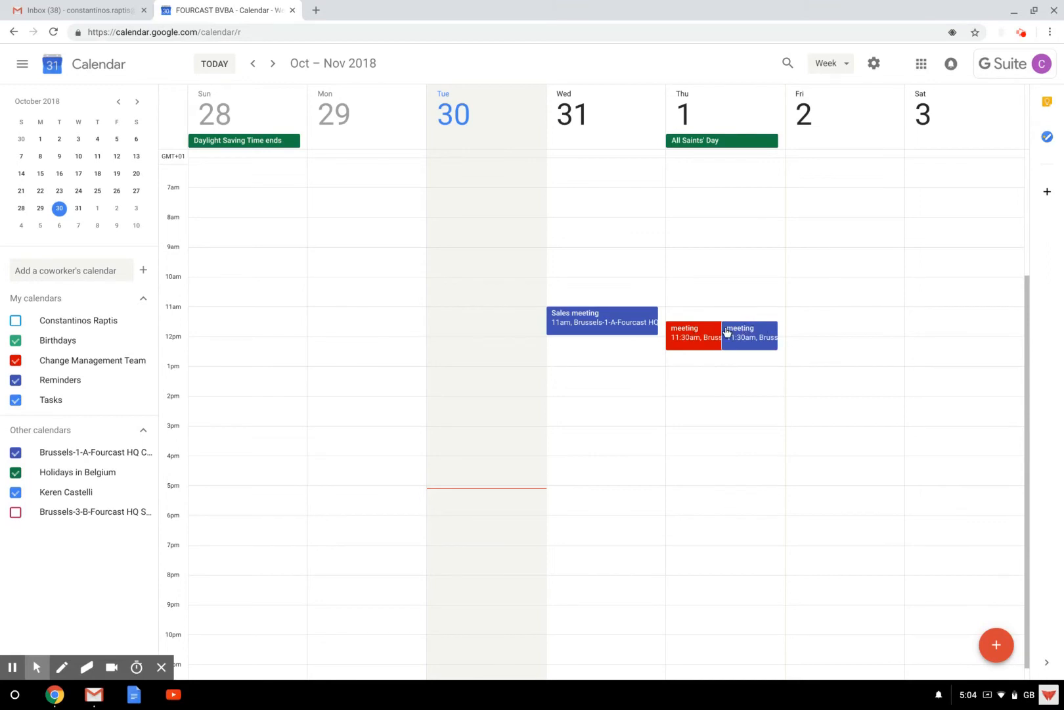